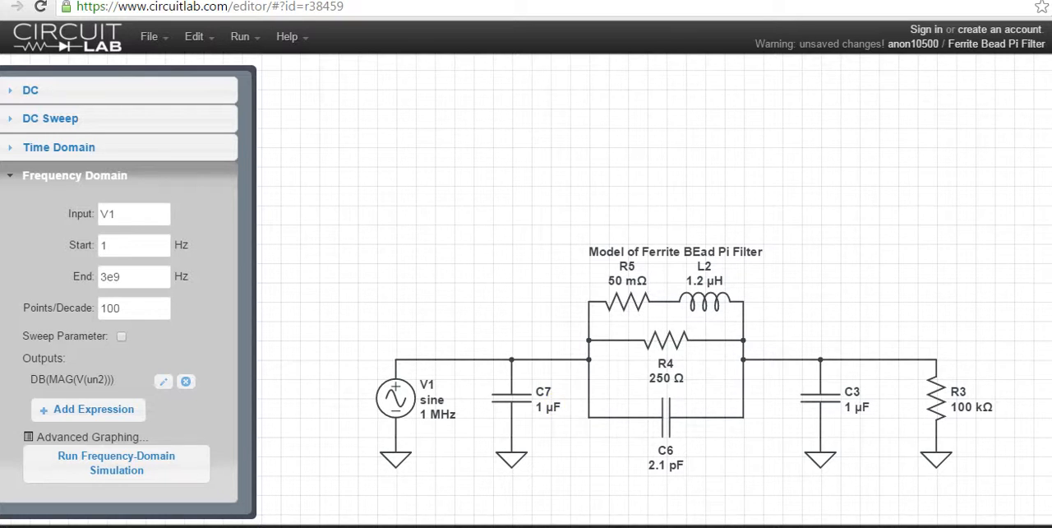
{"action": "mouse_move", "coordinate": [602, 243]}
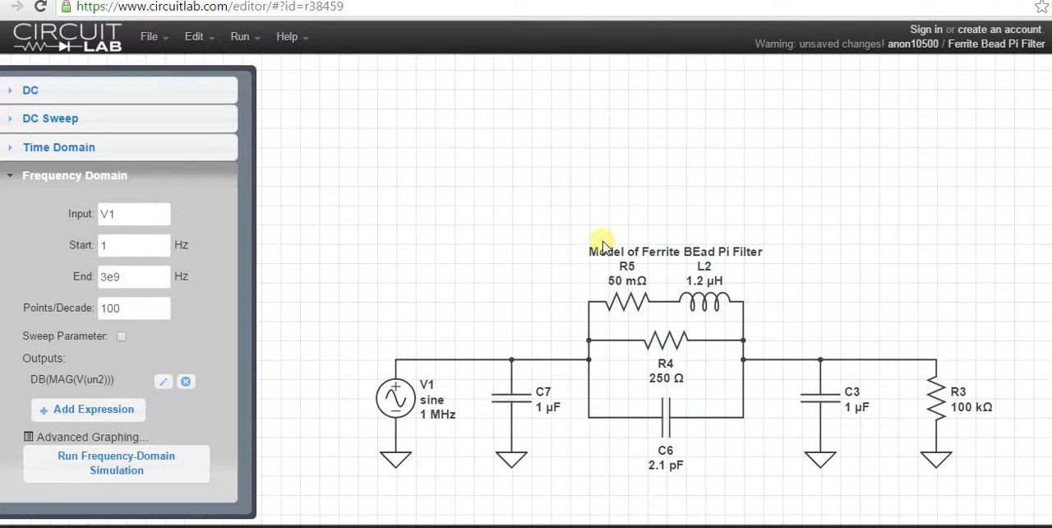
{"action": "mouse_move", "coordinate": [599, 289]}
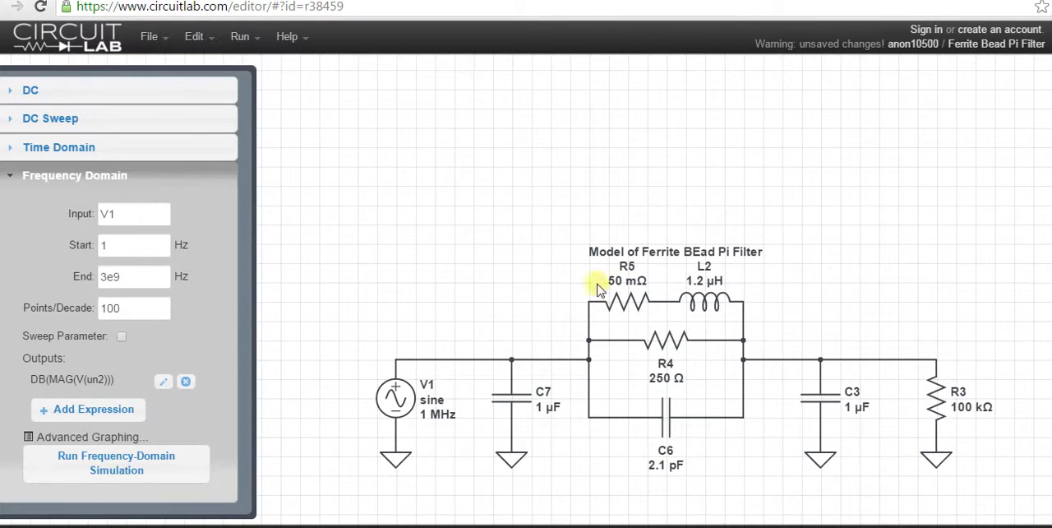
{"action": "mouse_move", "coordinate": [572, 344]}
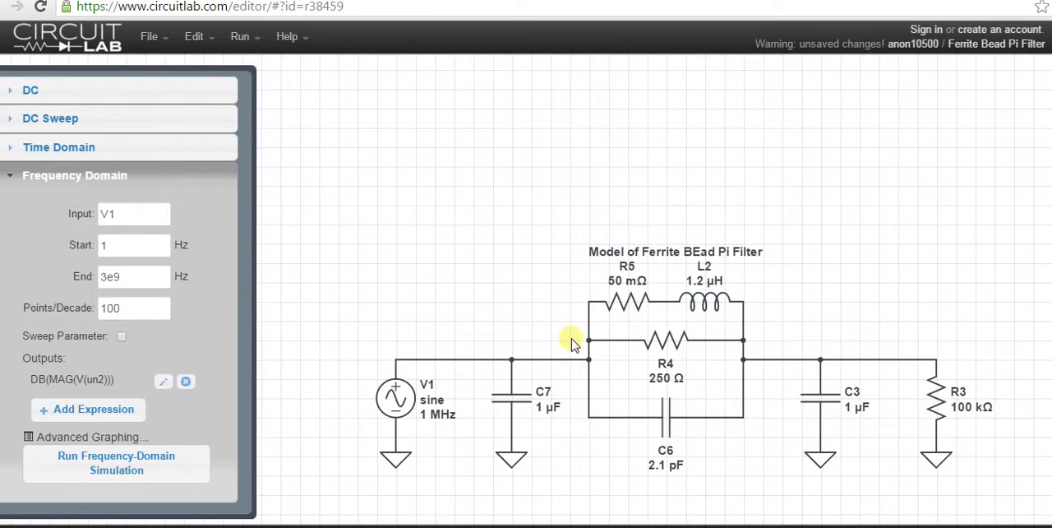
{"action": "mouse_move", "coordinate": [749, 265]}
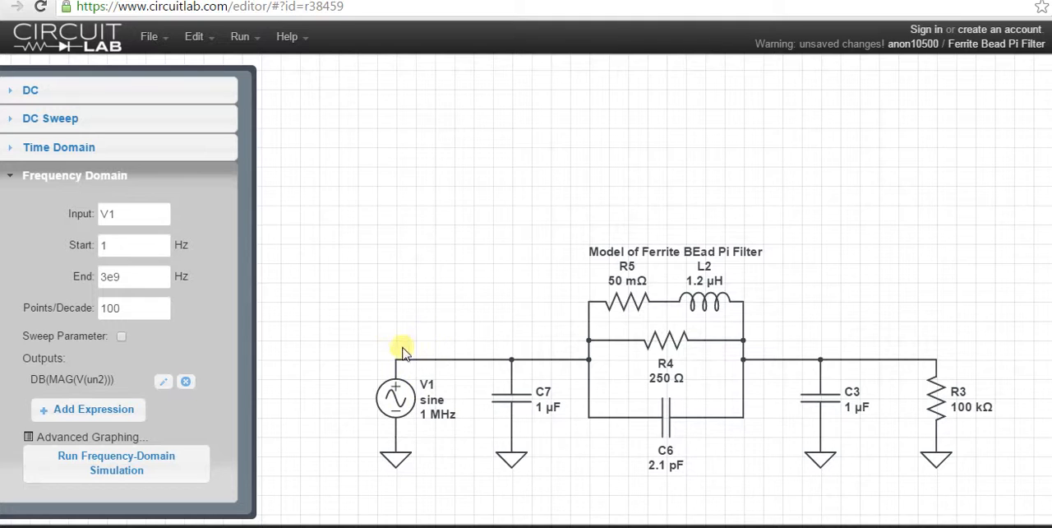
{"action": "mouse_move", "coordinate": [936, 365]}
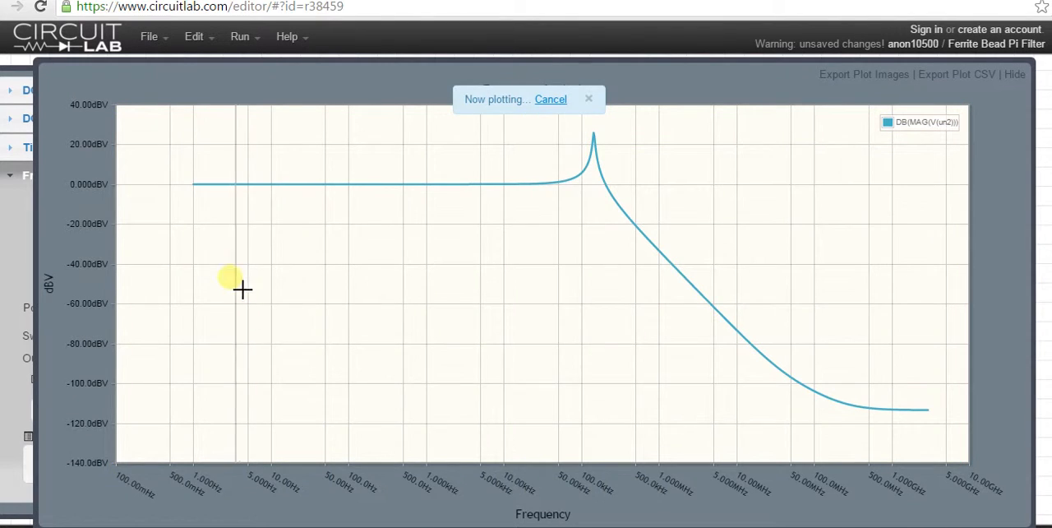
{"action": "mouse_move", "coordinate": [194, 194]}
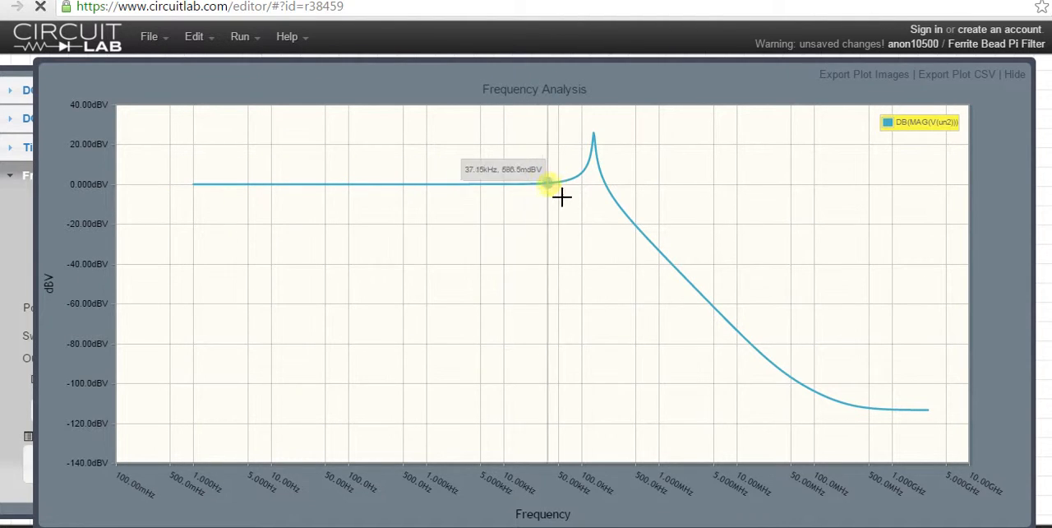
{"action": "mouse_move", "coordinate": [608, 194]}
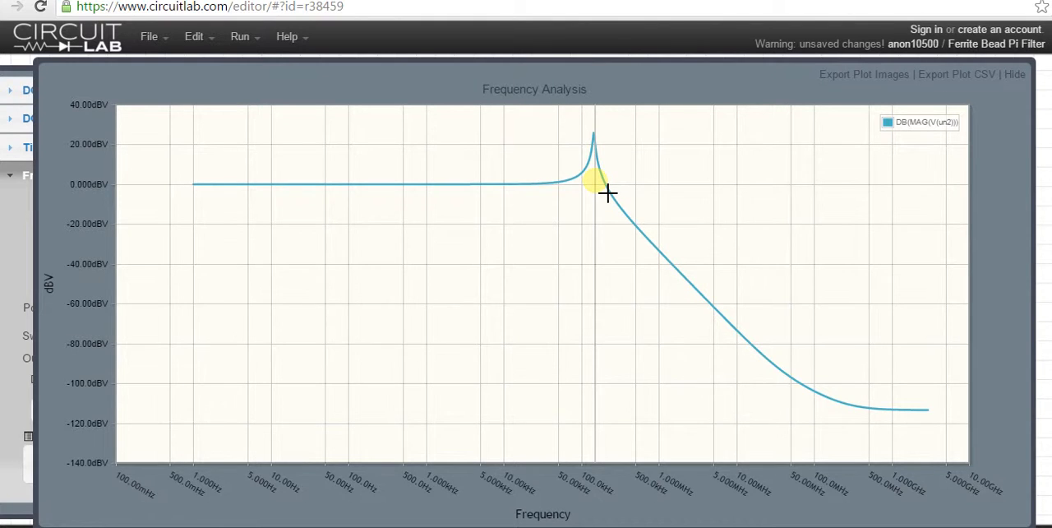
{"action": "mouse_move", "coordinate": [697, 222]}
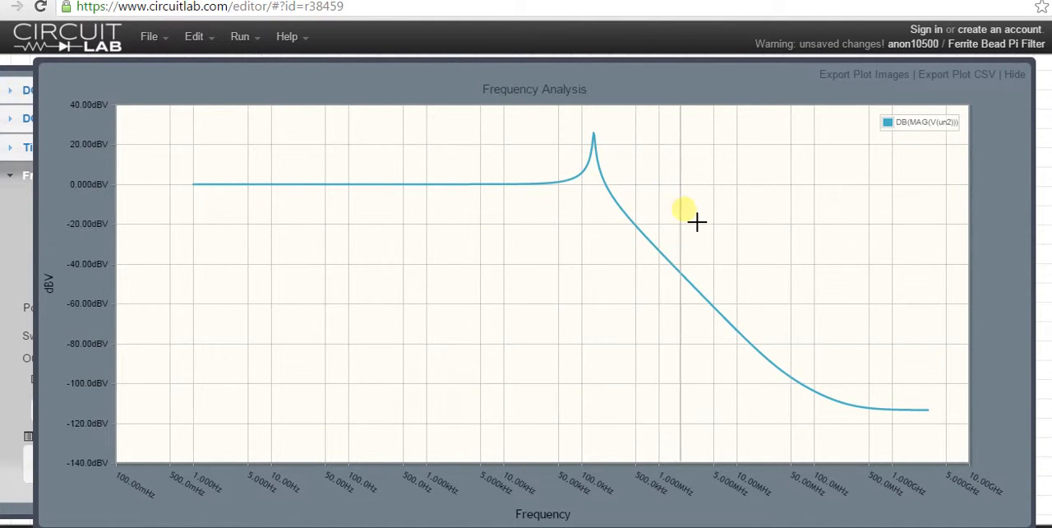
{"action": "mouse_move", "coordinate": [815, 243]}
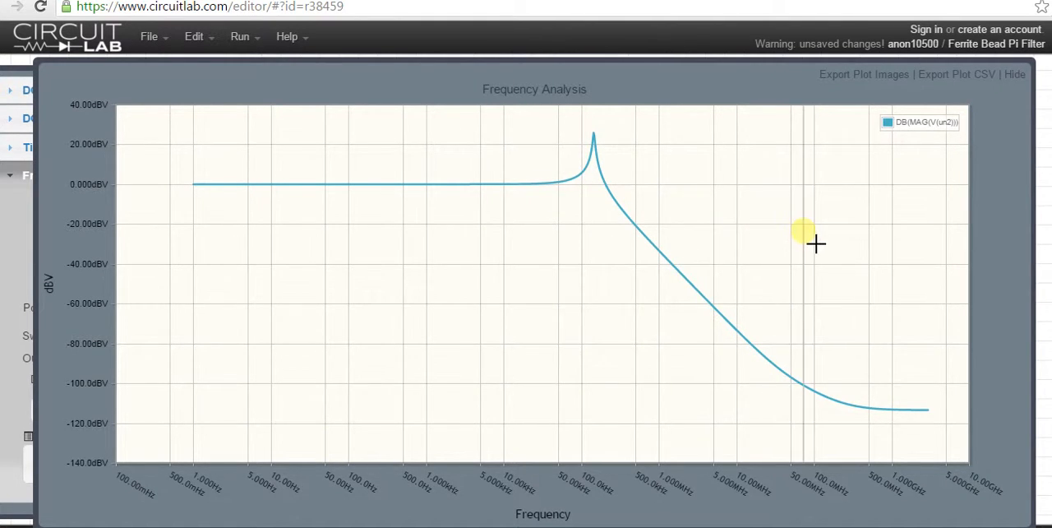
{"action": "mouse_move", "coordinate": [727, 257]}
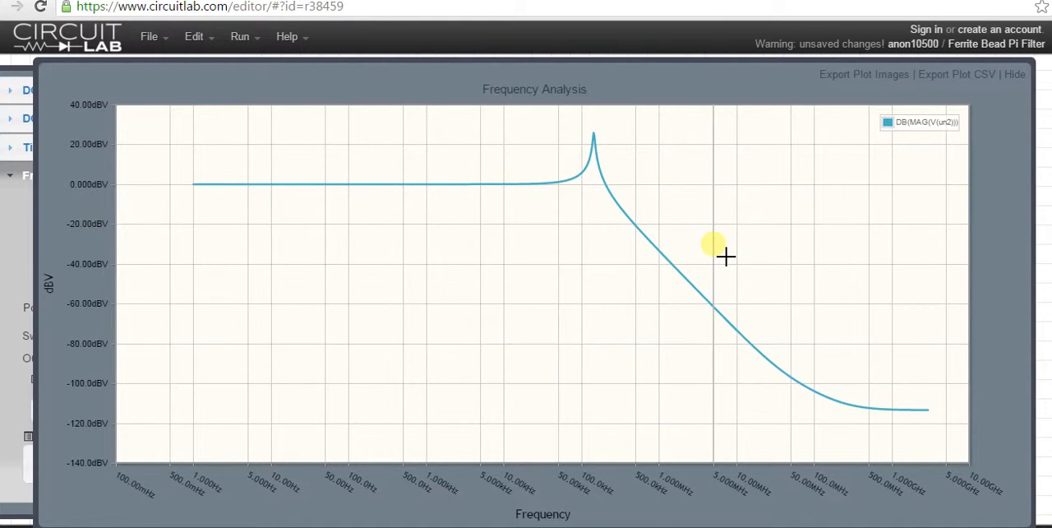
{"action": "mouse_move", "coordinate": [829, 286]}
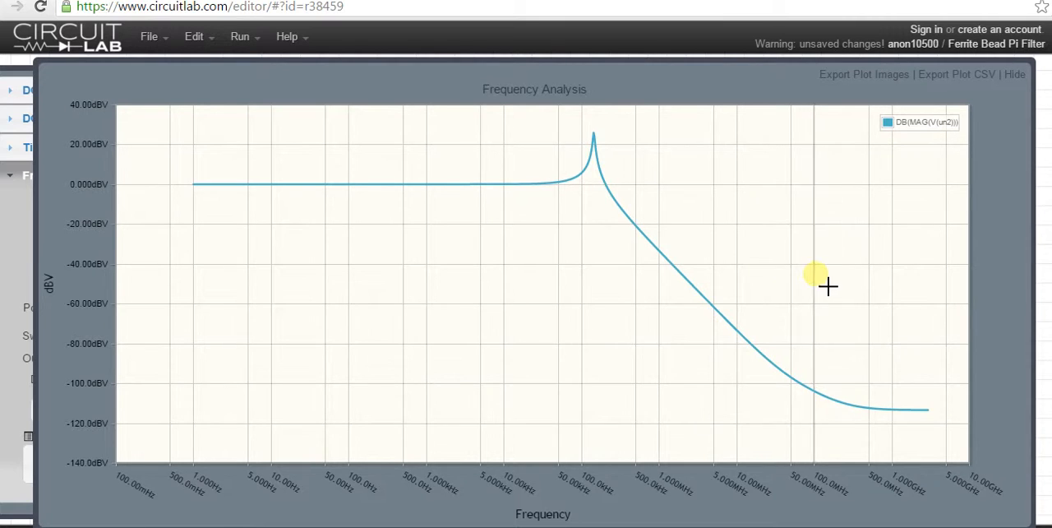
{"action": "mouse_move", "coordinate": [830, 398]}
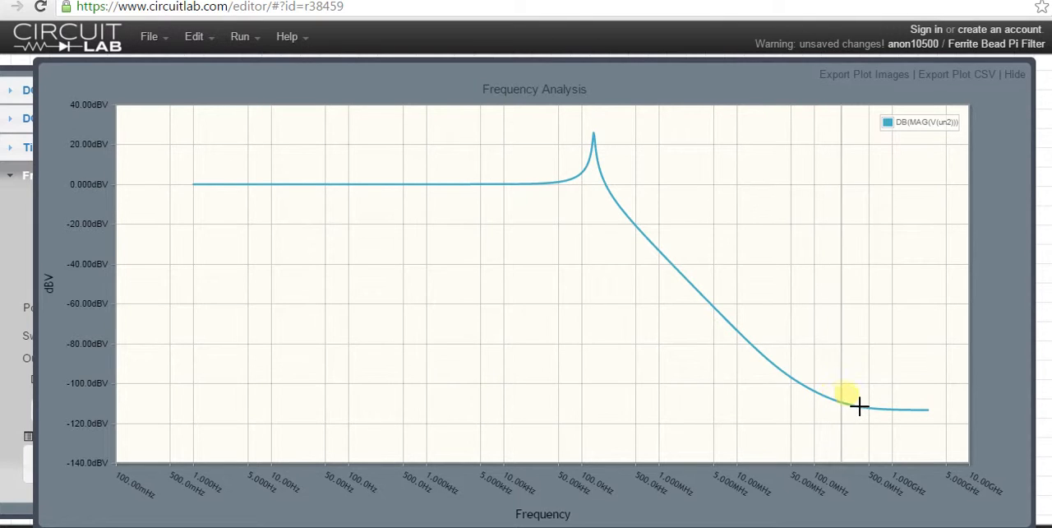
{"action": "mouse_move", "coordinate": [896, 419]}
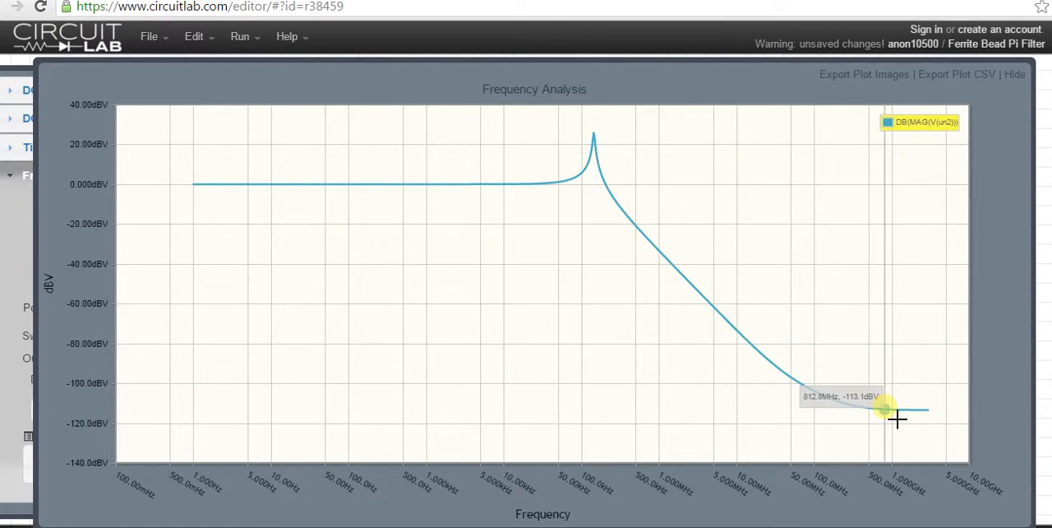